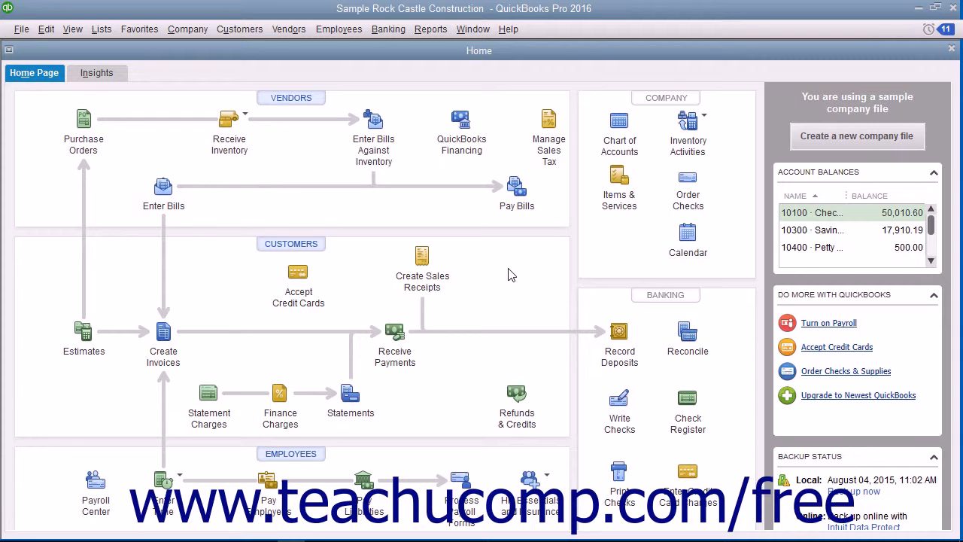
Open the Payroll Center via Employees > Pay Employees > Scheduled Payroll.
{"action": "left_click", "coordinate": [338, 29]}
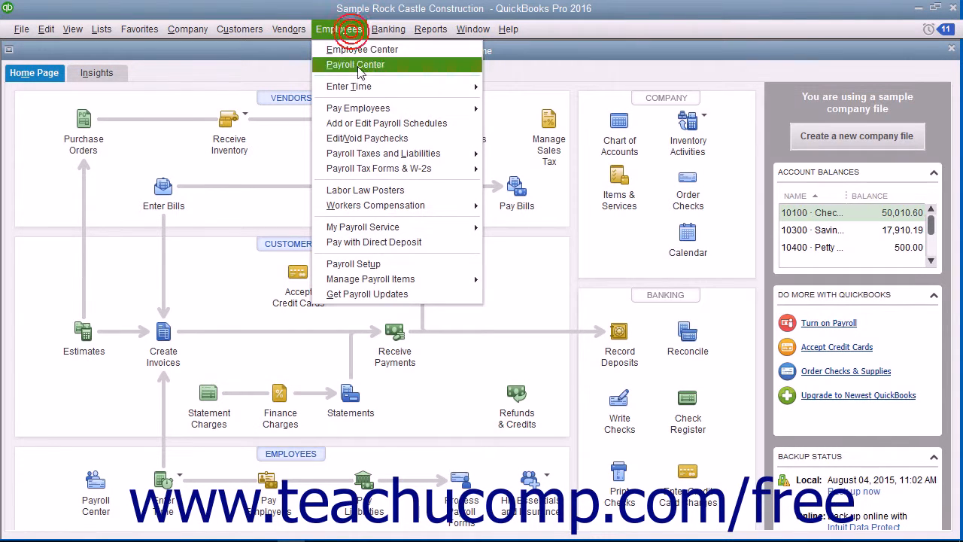
{"action": "mouse_move", "coordinate": [358, 107]}
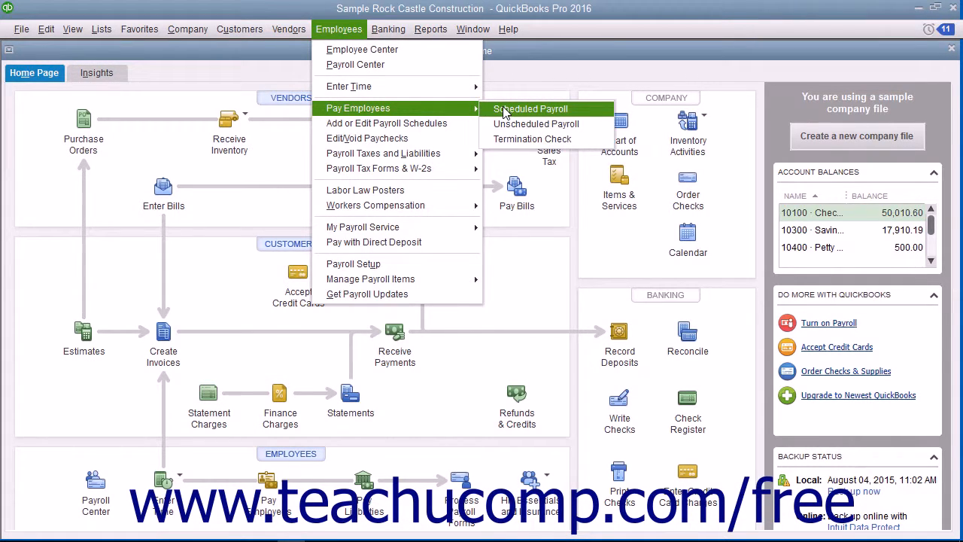
{"action": "left_click", "coordinate": [530, 109]}
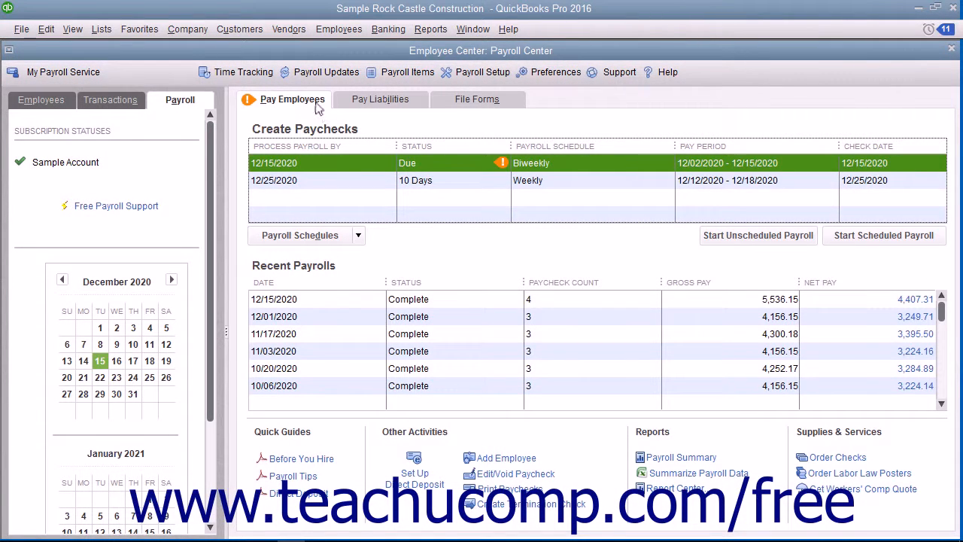
{"action": "mouse_move", "coordinate": [328, 170]}
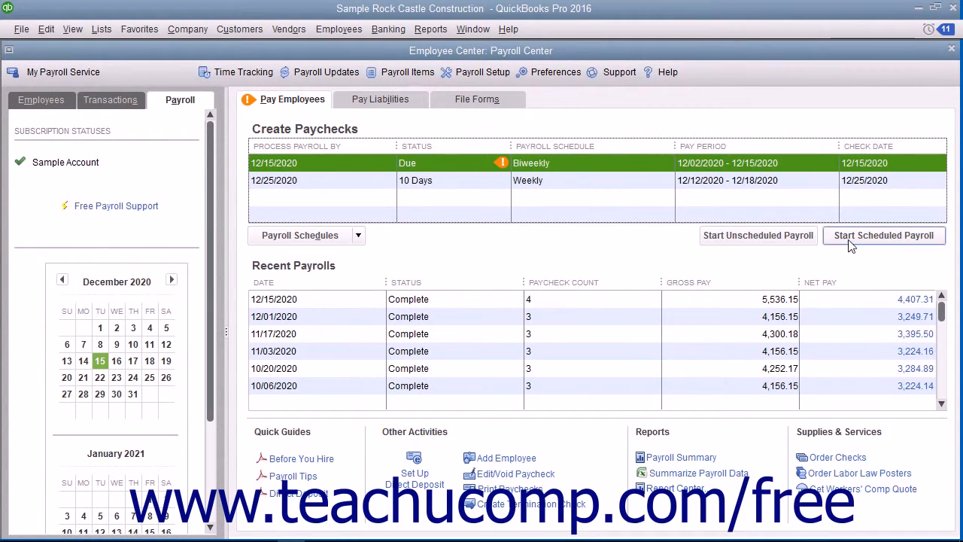
Start the Biweekly scheduled payroll for the three employees dated 12/15/2020.
{"action": "left_click", "coordinate": [883, 235]}
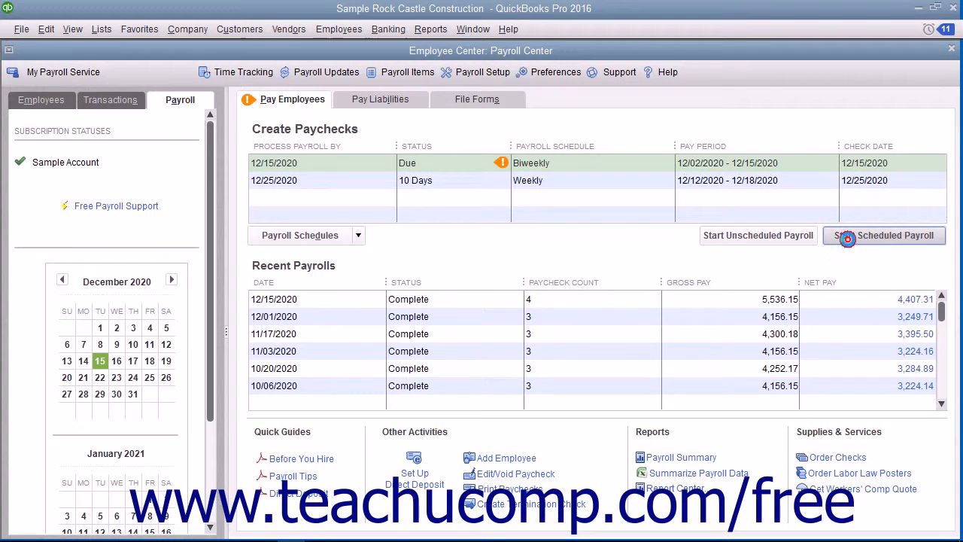
{"action": "left_click", "coordinate": [884, 235]}
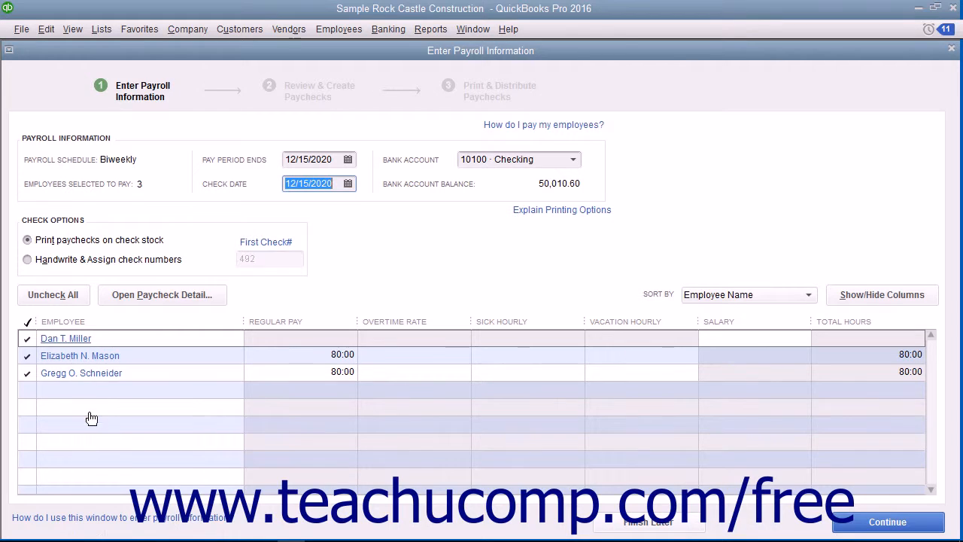
{"action": "mouse_move", "coordinate": [148, 395]}
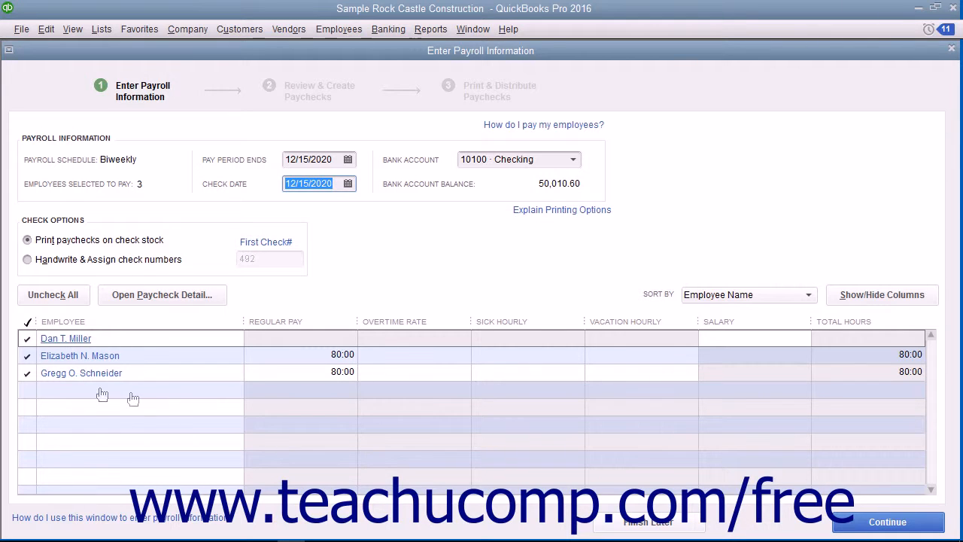
{"action": "mouse_move", "coordinate": [96, 380]}
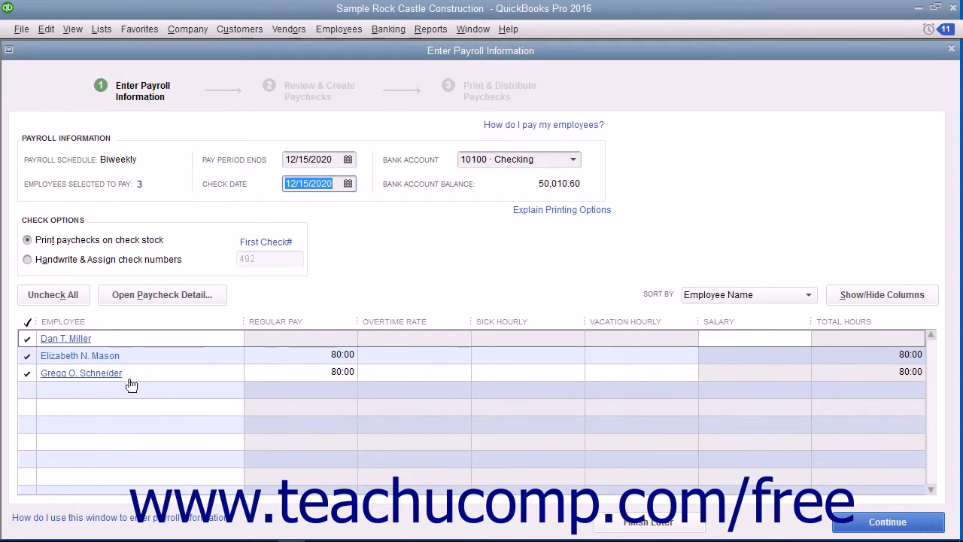
{"action": "mouse_move", "coordinate": [336, 146]}
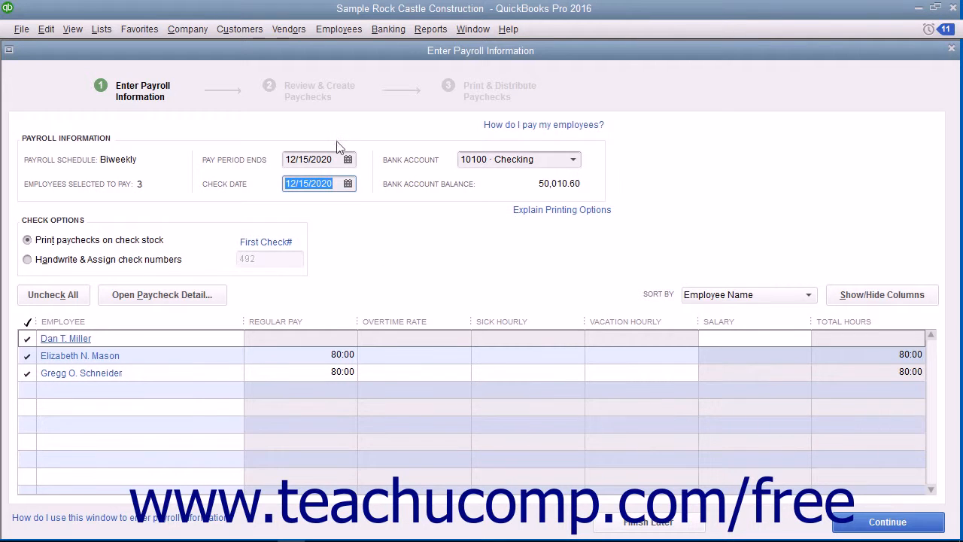
{"action": "mouse_move", "coordinate": [379, 223]}
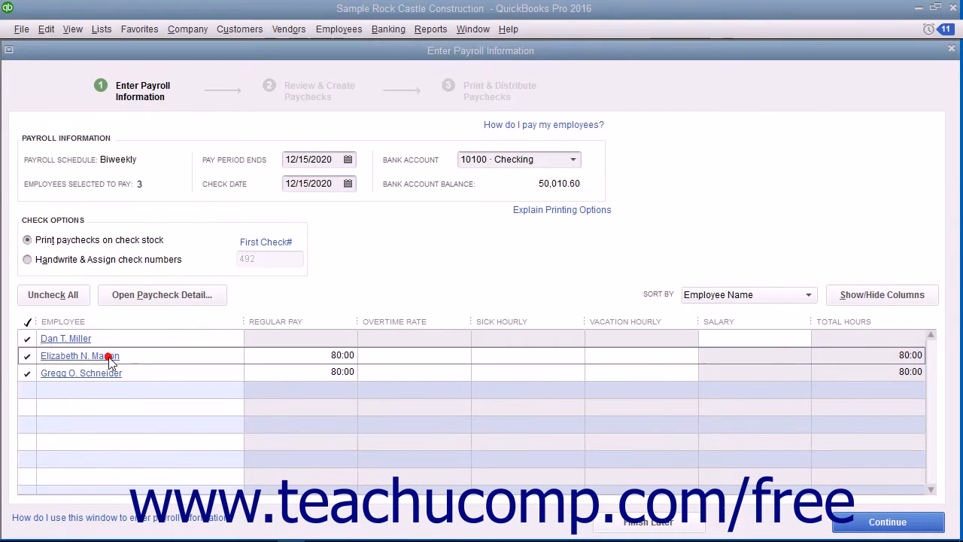
Preview Elizabeth N. Mason's paycheck, dismiss the health insurance notice, and continue to review.
{"action": "left_click", "coordinate": [79, 355]}
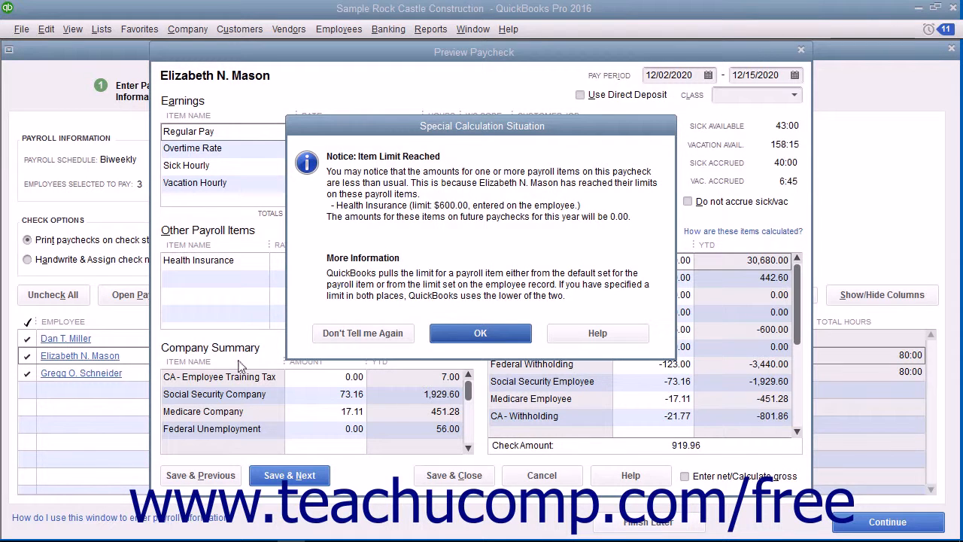
{"action": "mouse_move", "coordinate": [285, 372]}
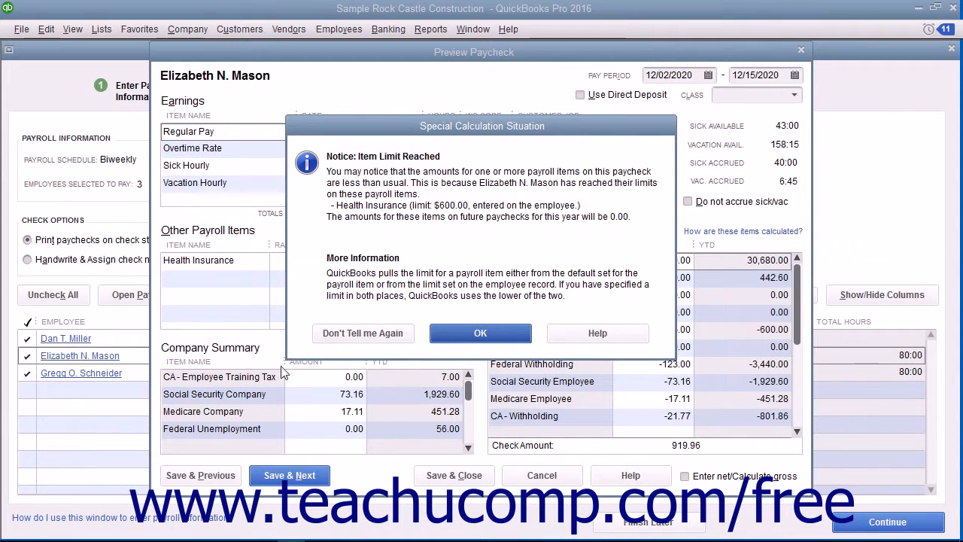
{"action": "left_click", "coordinate": [480, 333]}
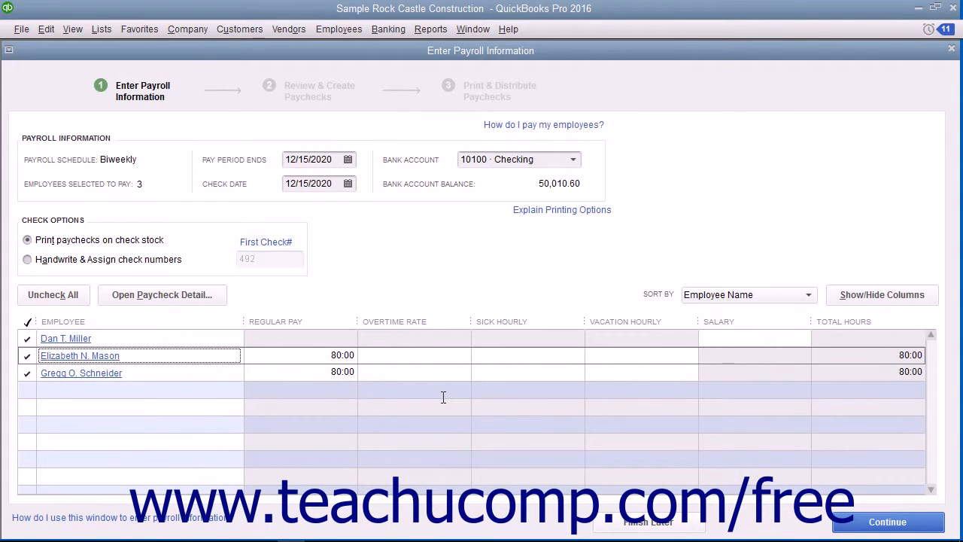
{"action": "mouse_move", "coordinate": [863, 506]}
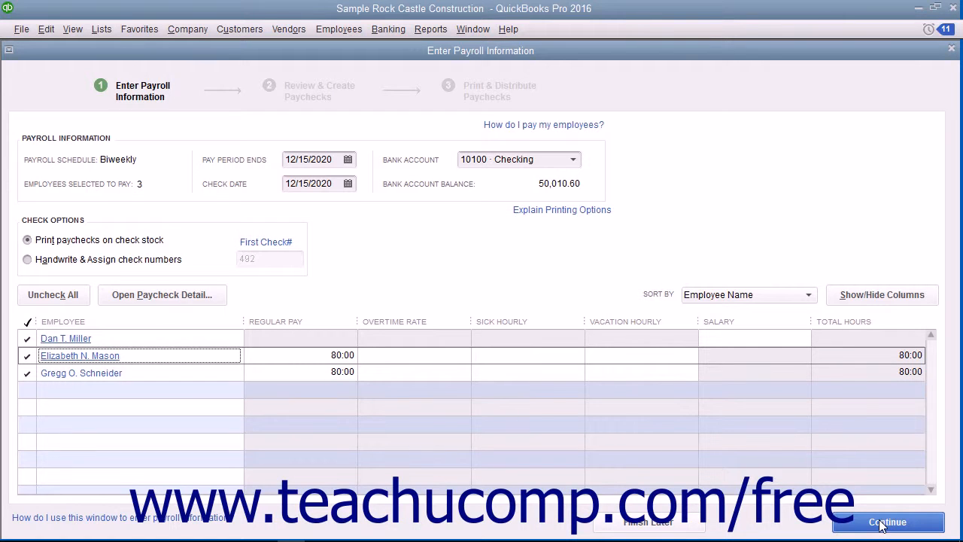
{"action": "left_click", "coordinate": [888, 521]}
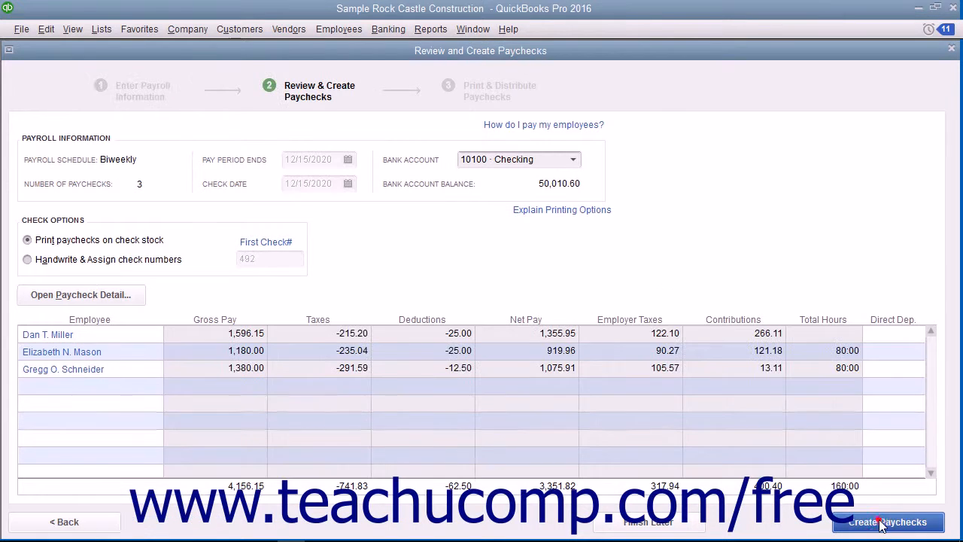
{"action": "mouse_move", "coordinate": [594, 326]}
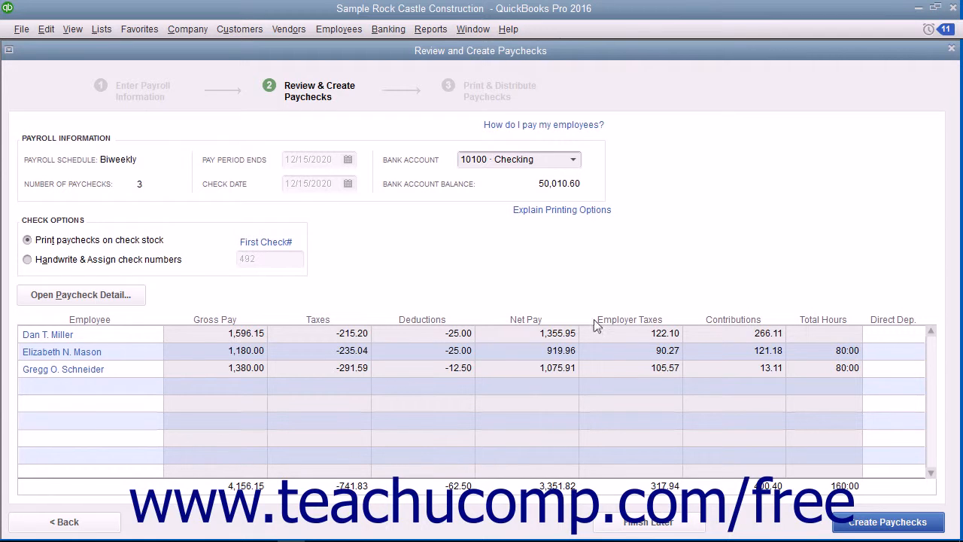
{"action": "mouse_move", "coordinate": [466, 309]}
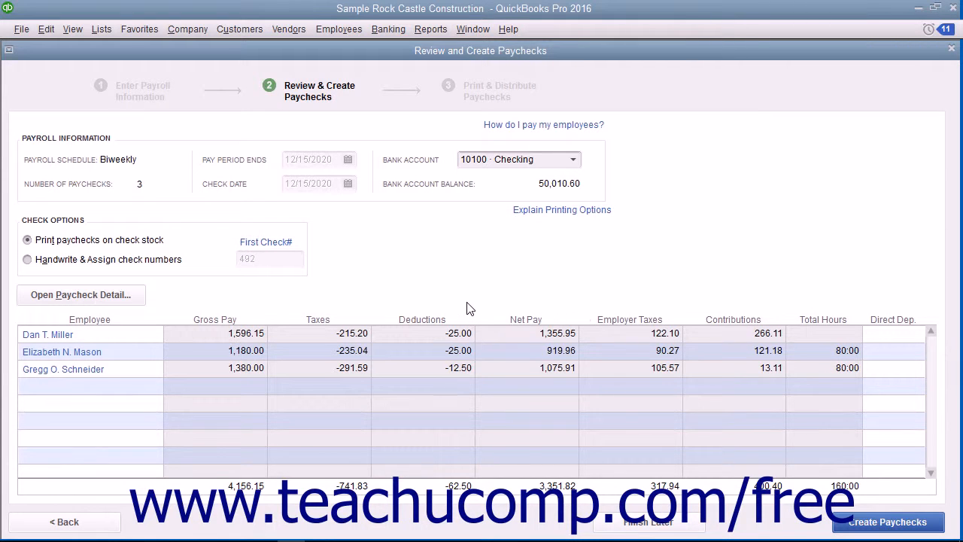
{"action": "mouse_move", "coordinate": [188, 179]}
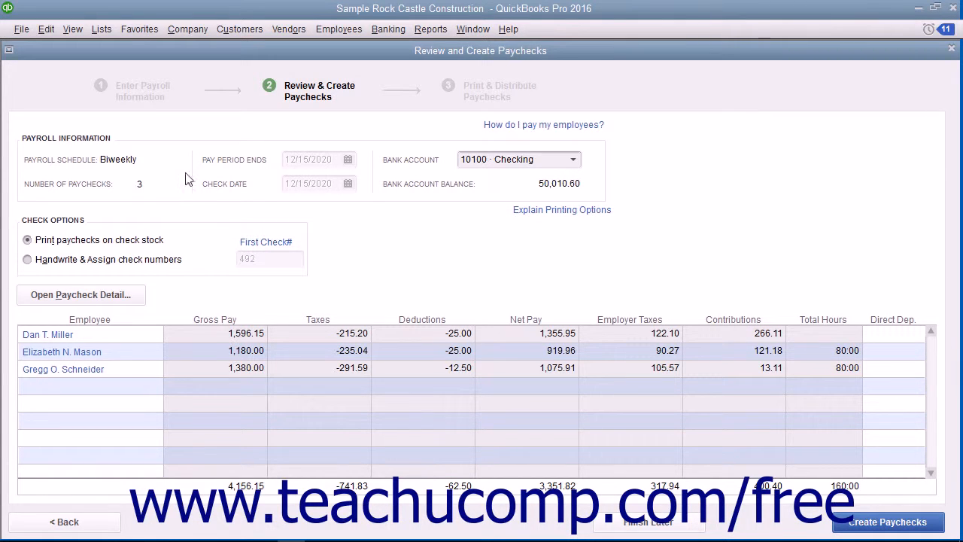
{"action": "mouse_move", "coordinate": [100, 230]}
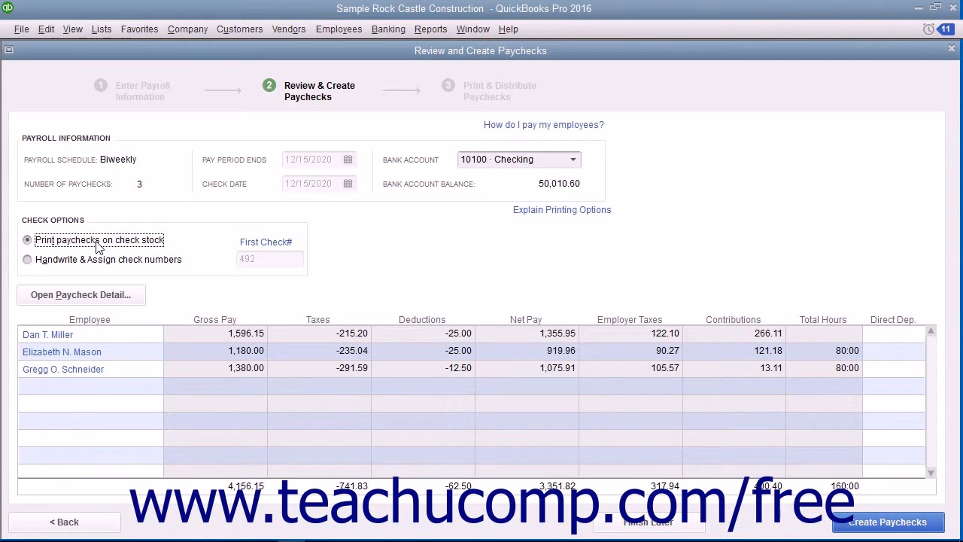
{"action": "mouse_move", "coordinate": [108, 262]}
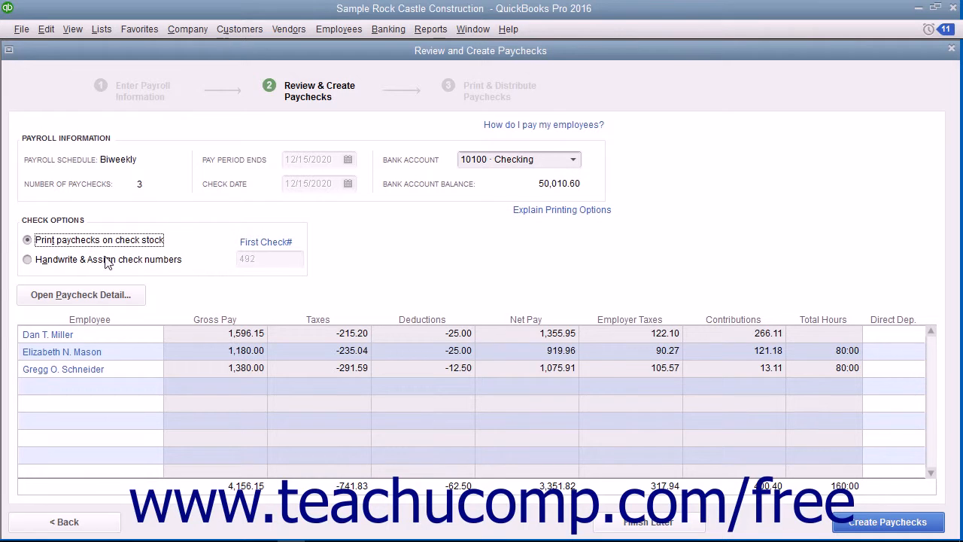
Keep printing on check stock after trying handwritten check 492, and create the three paychecks.
{"action": "left_click", "coordinate": [28, 259]}
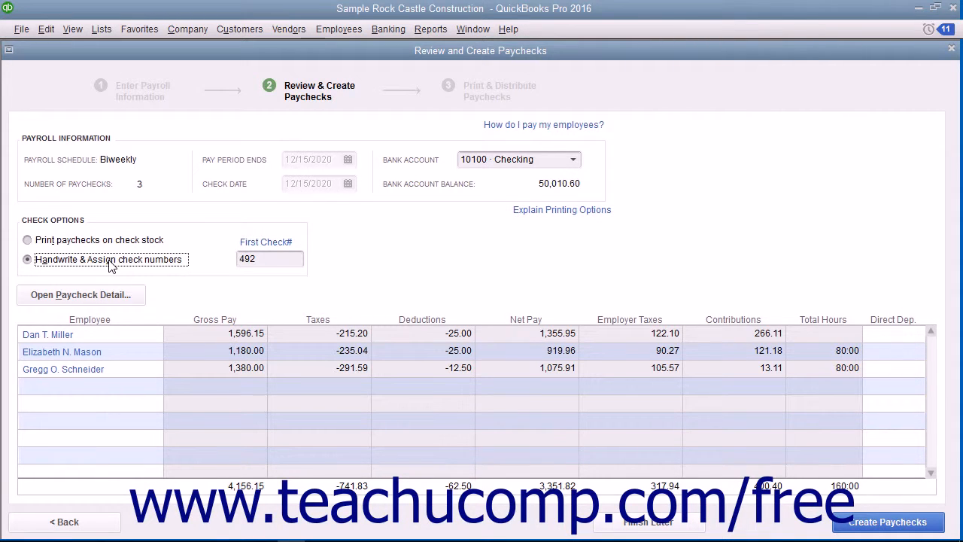
{"action": "left_click", "coordinate": [269, 258]}
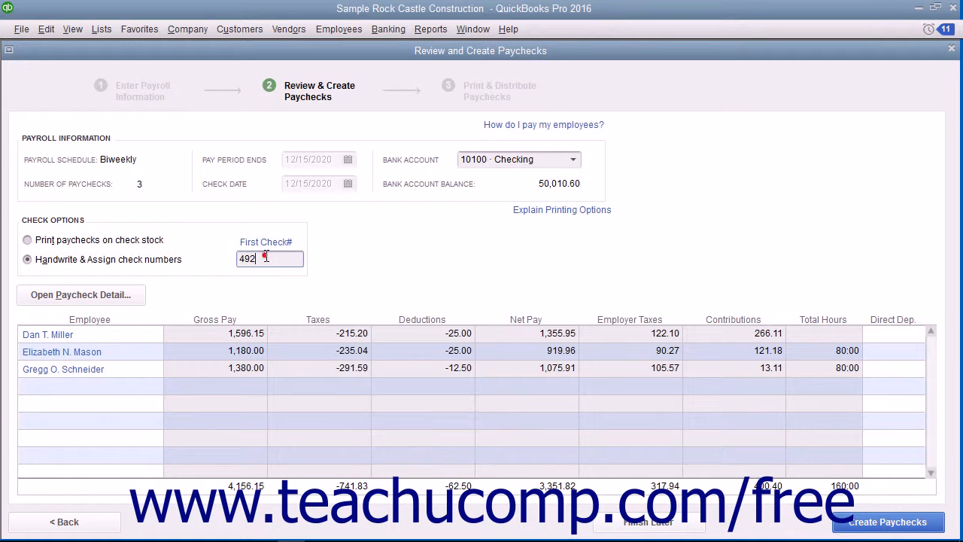
{"action": "left_click", "coordinate": [27, 239]}
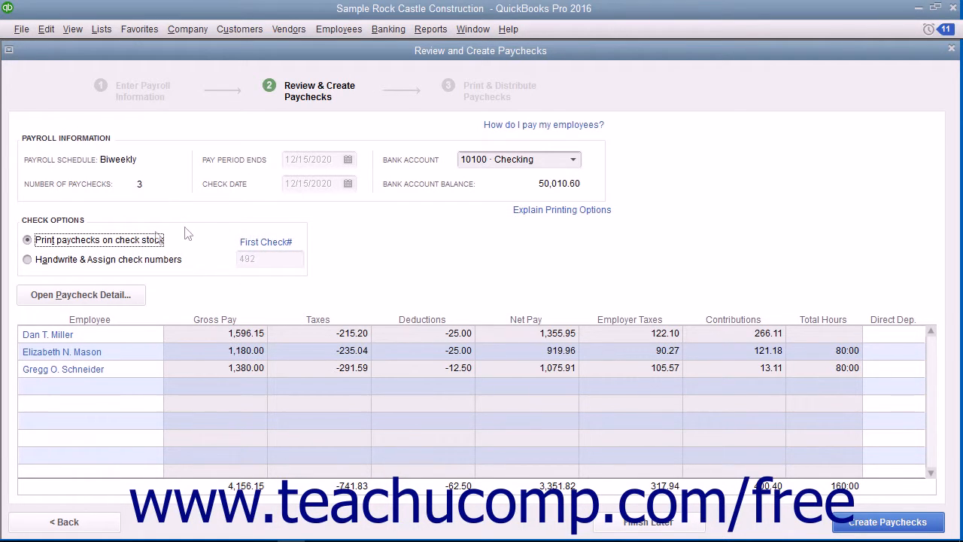
{"action": "mouse_move", "coordinate": [788, 434]}
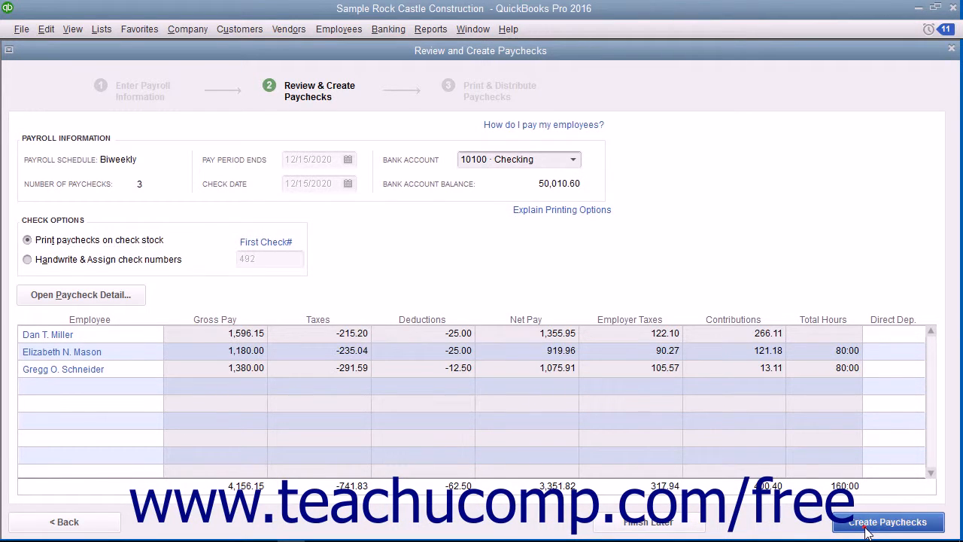
{"action": "left_click", "coordinate": [888, 521]}
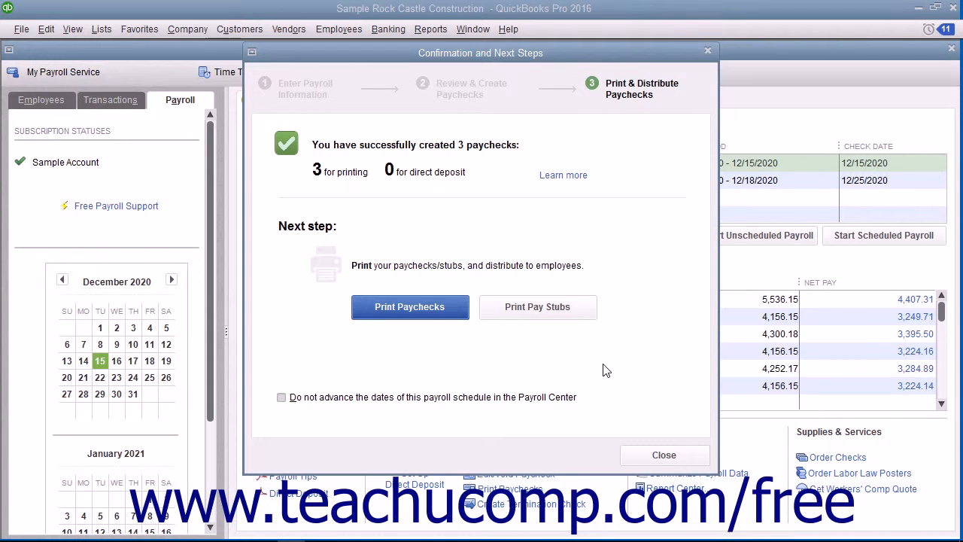
{"action": "mouse_move", "coordinate": [532, 378]}
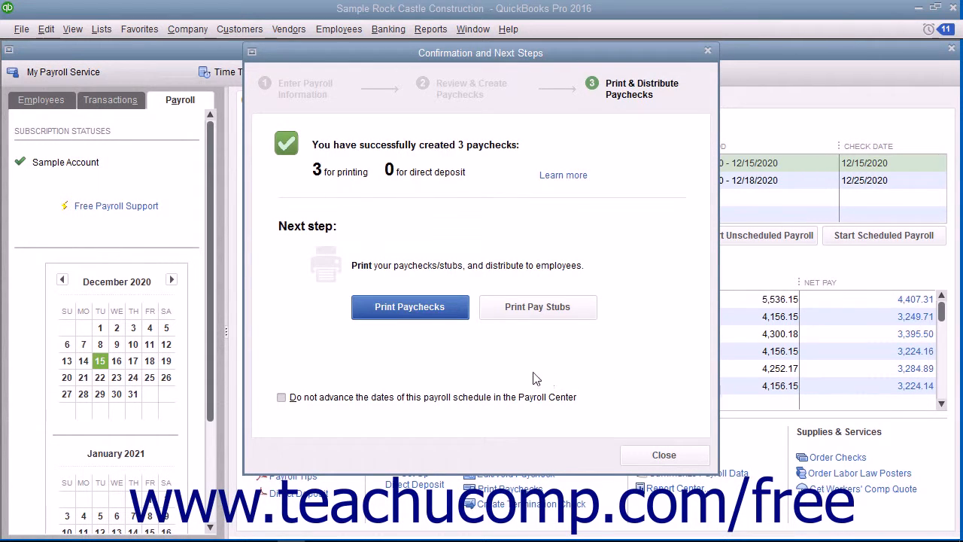
{"action": "mouse_move", "coordinate": [420, 339]}
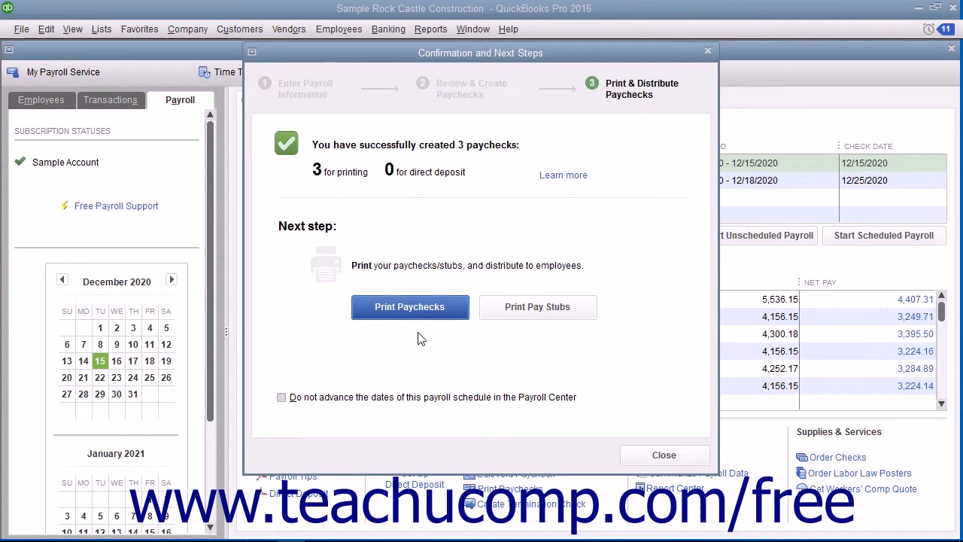
{"action": "mouse_move", "coordinate": [500, 334]}
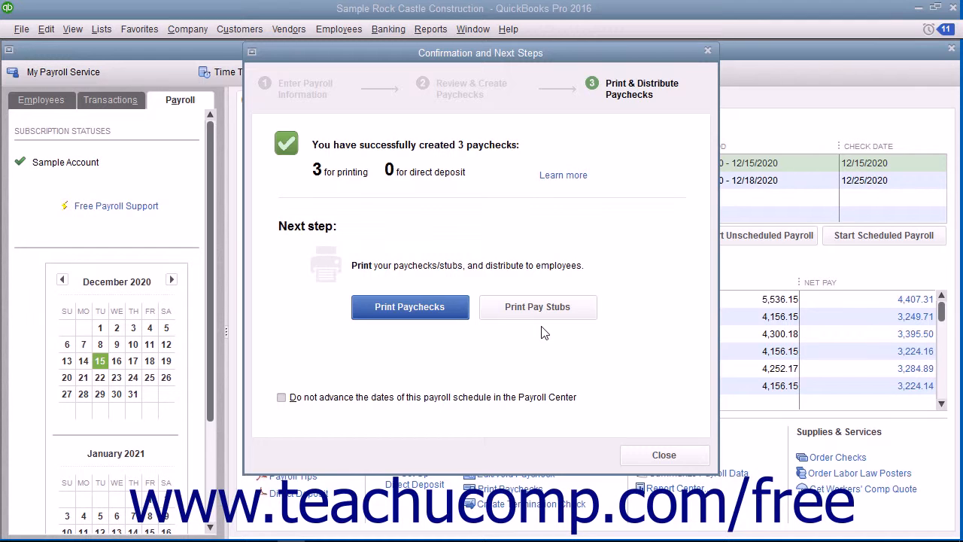
{"action": "mouse_move", "coordinate": [646, 428]}
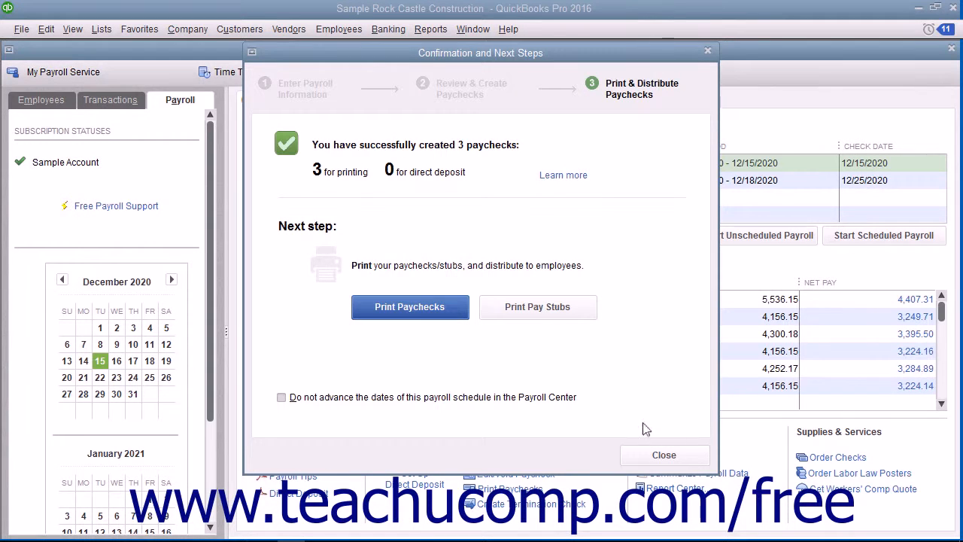